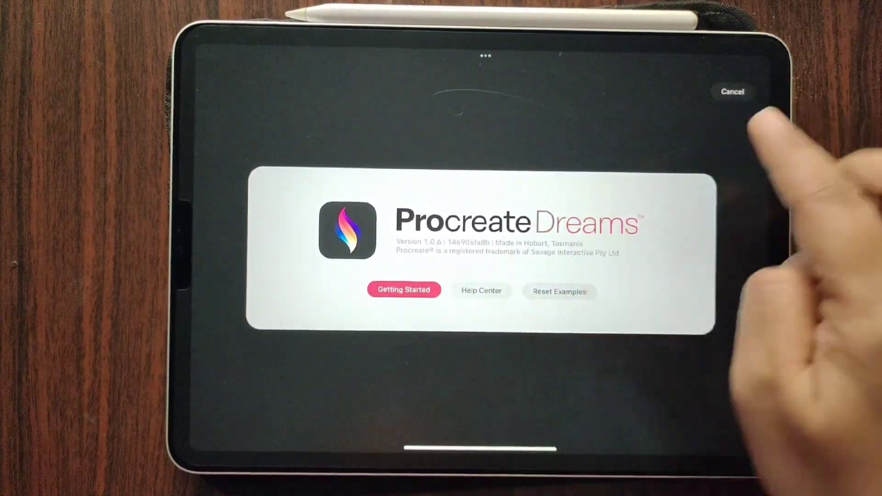
Dismiss the Procreate Dreams version information panel.
left_click(732, 92)
type("pro")
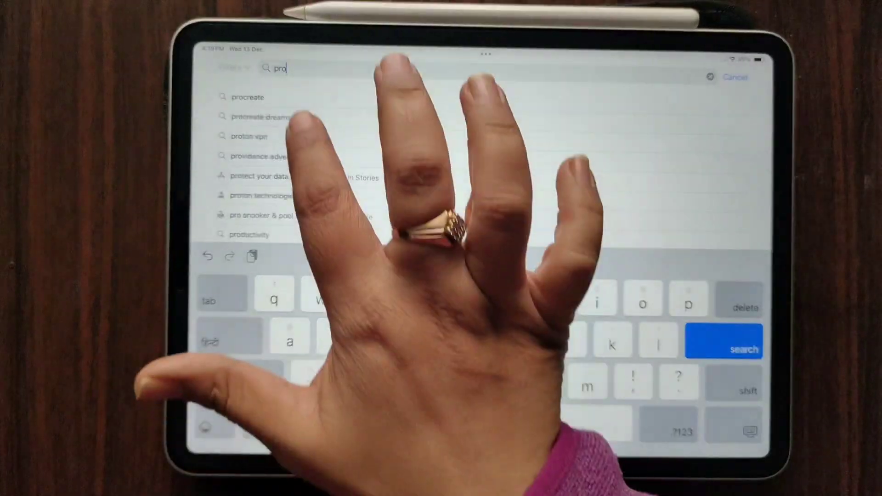
Launch Procreate Dreams from its App Store page to reach the gallery.
left_click(259, 117)
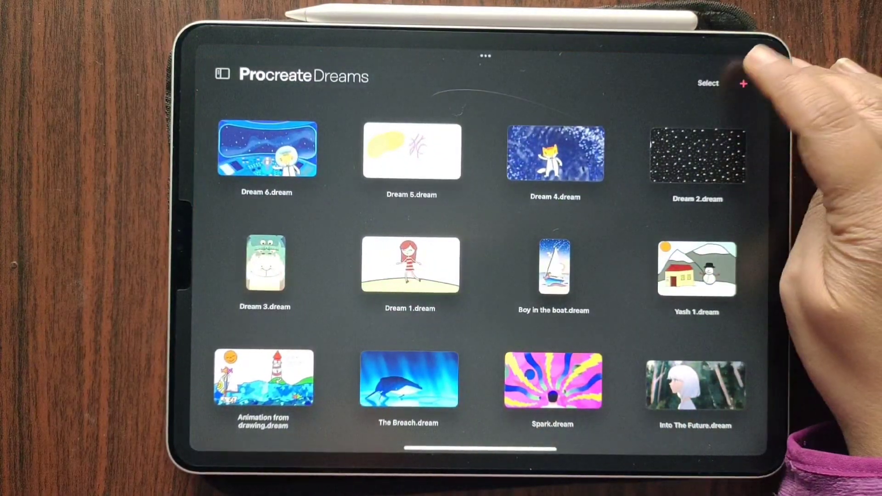
Create an empty 4K wide-screen movie at 24 fps lasting 30 seconds.
left_click(743, 83)
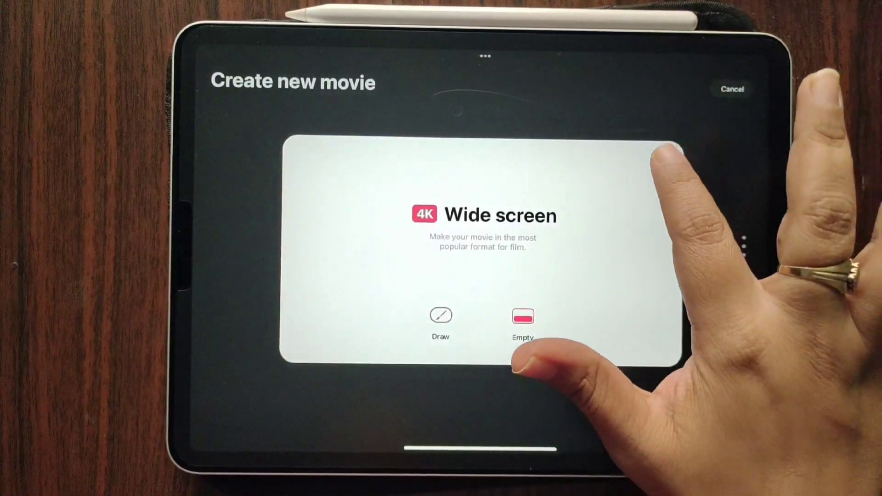
left_click(664, 160)
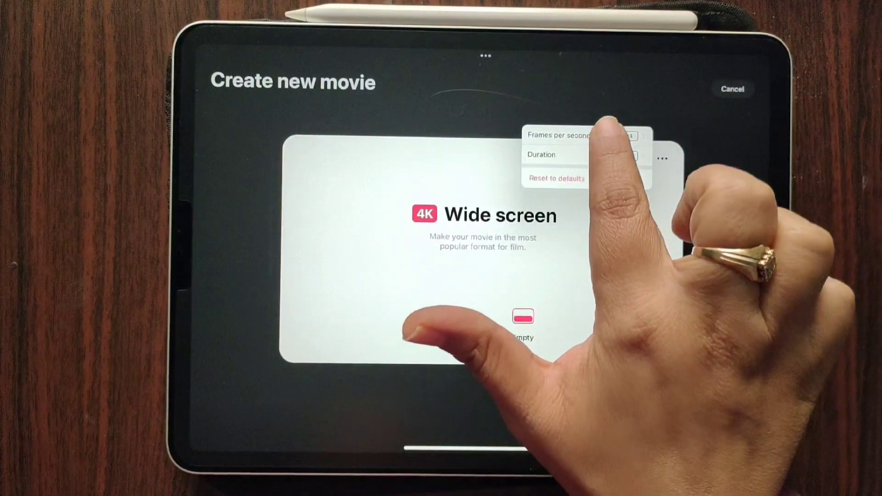
left_click(560, 135)
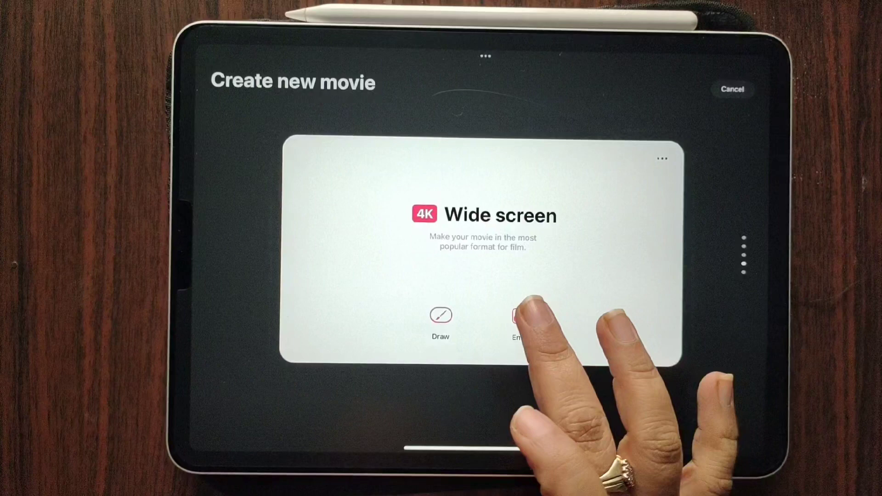
left_click(517, 321)
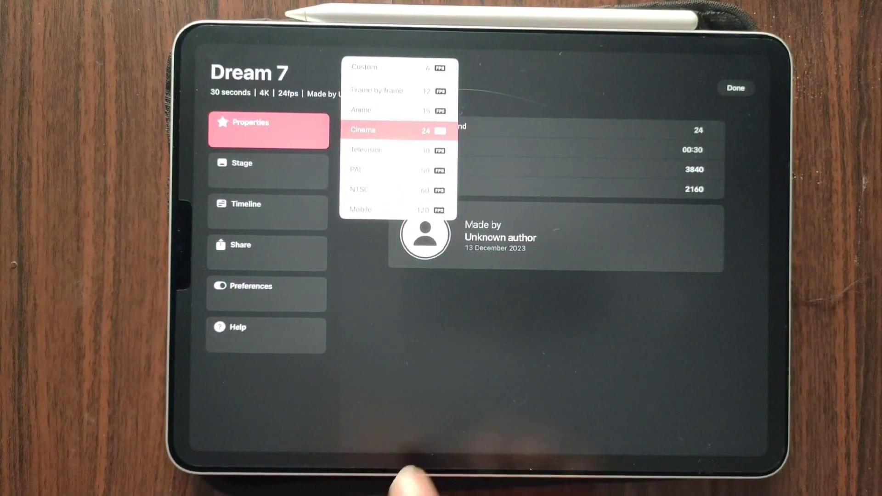
Review Dream 7's drawing preferences and pressure-and-smoothing curve, then return to the stage.
left_click(265, 294)
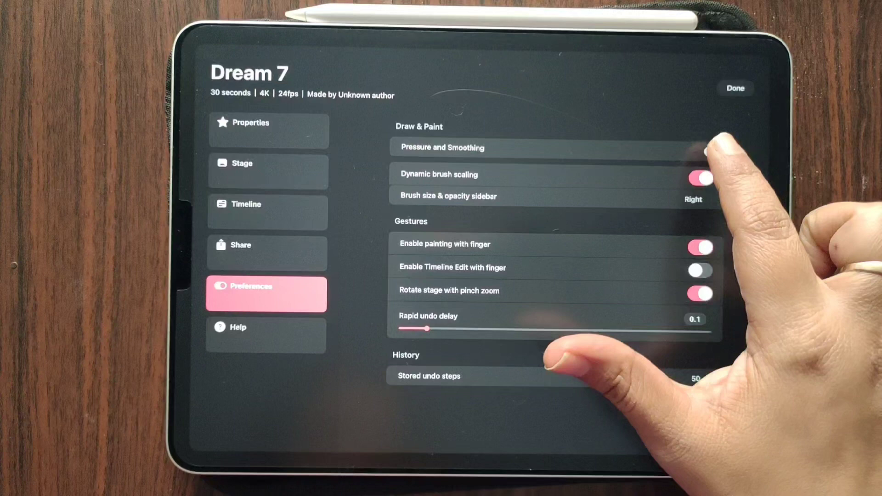
left_click(441, 147)
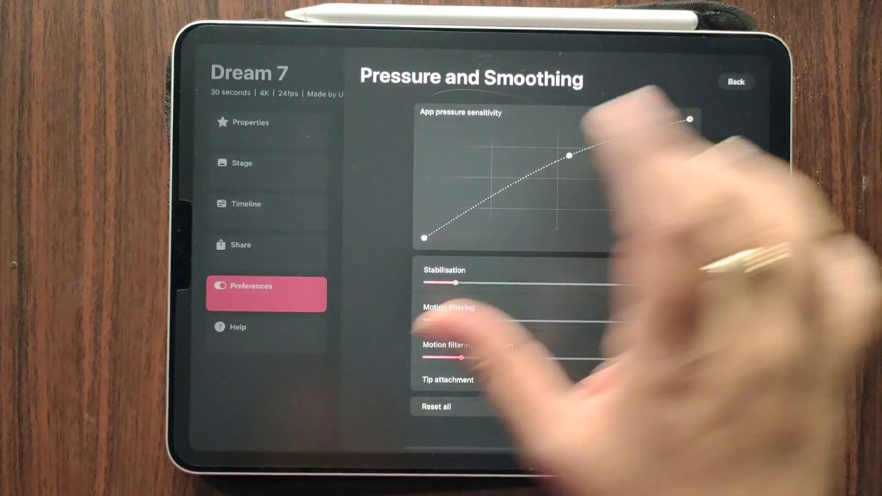
left_click(734, 82)
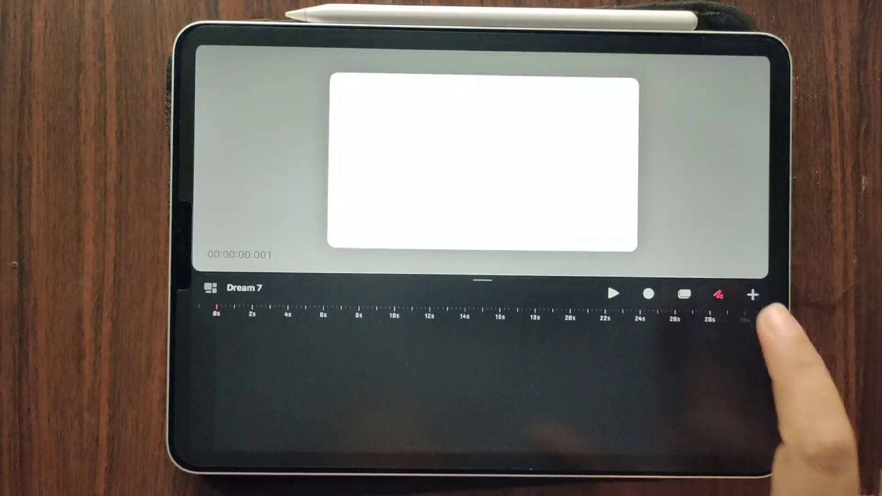
Paint a green blob, add purple strokes on a new layer, and show the layers list.
left_click(718, 295)
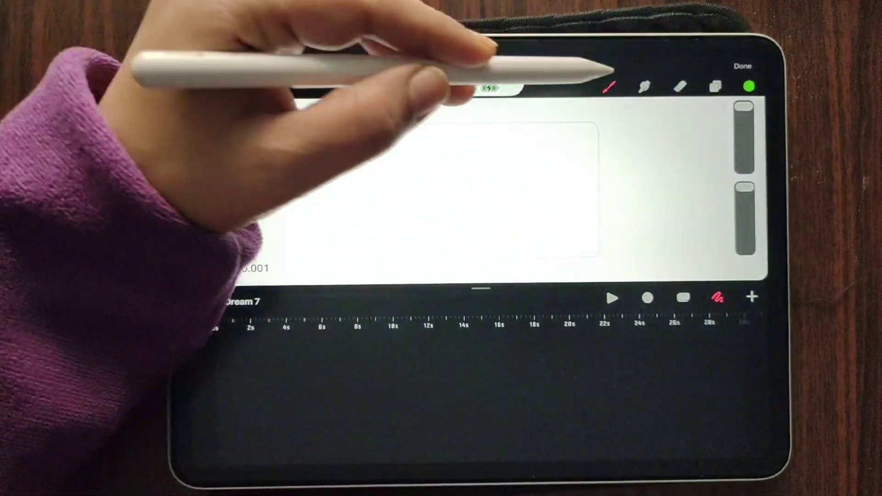
left_click(607, 86)
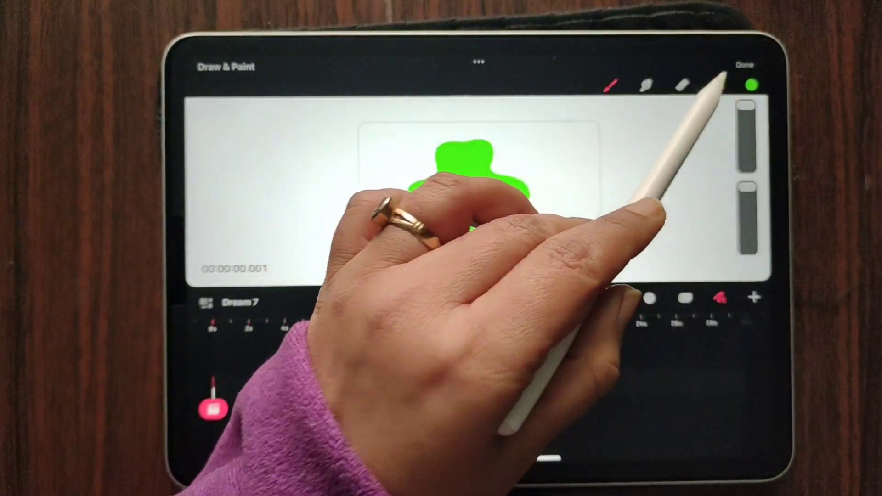
left_click(715, 86)
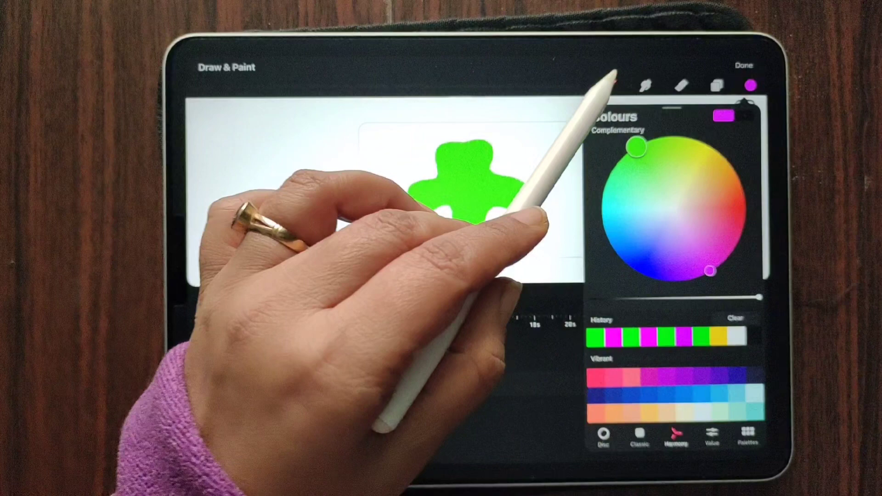
left_click(607, 86)
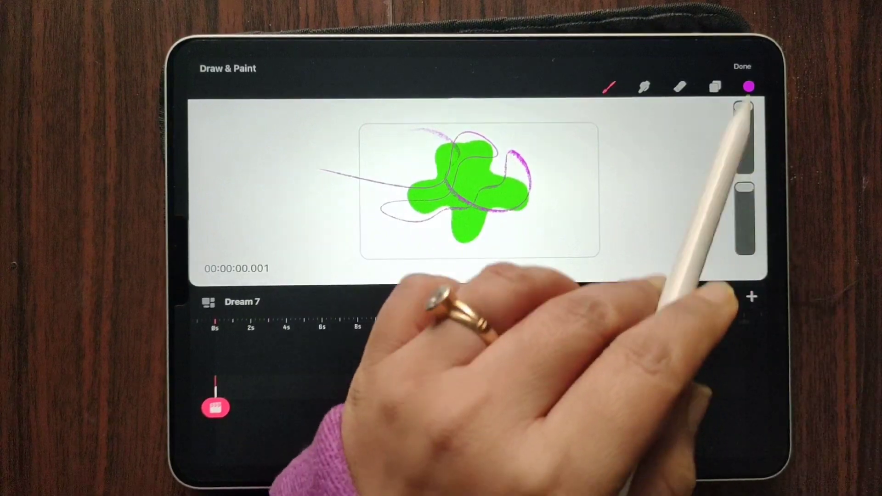
left_click(715, 85)
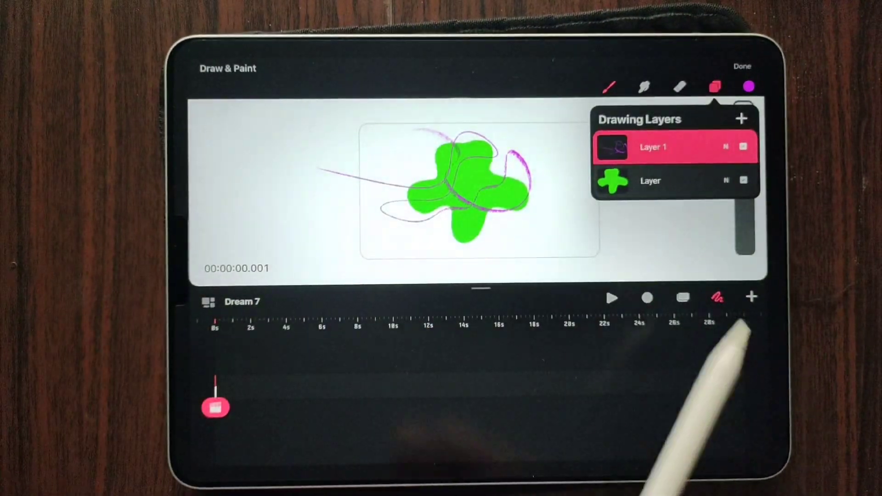
Set the purple strokes layer as a clipping mask over the green blob.
left_click(653, 146)
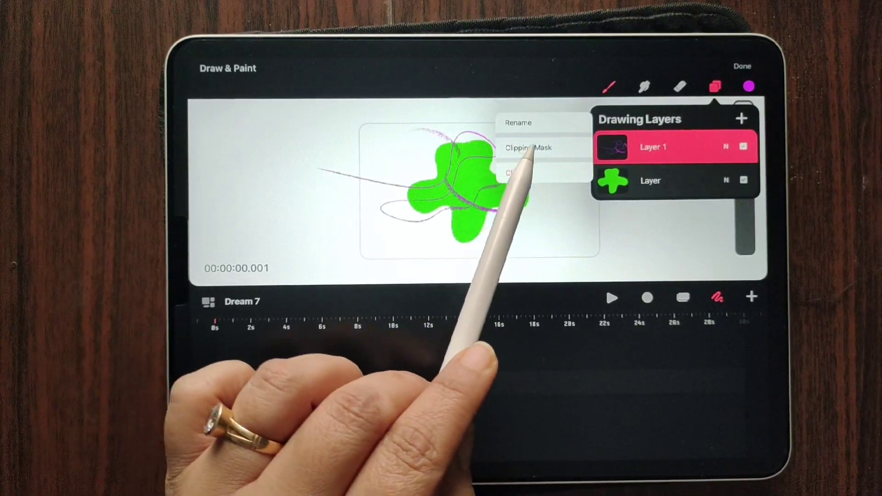
left_click(528, 147)
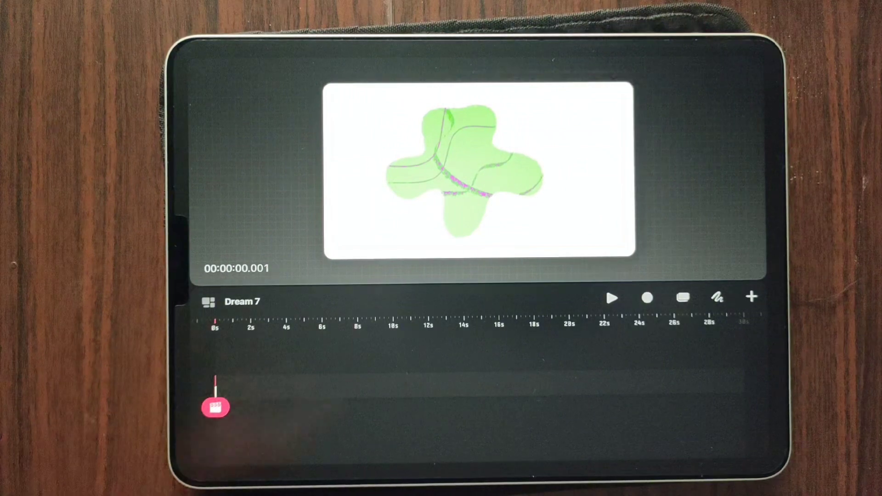
mouse_move(169, 416)
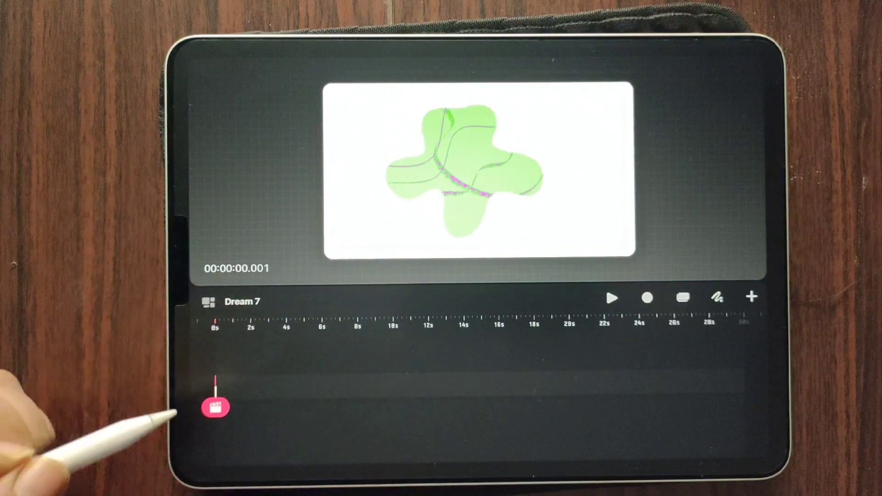
Extend the drawing track to the 30-second mark and re-enter Draw & Paint.
left_click_drag(217, 407, 481, 393)
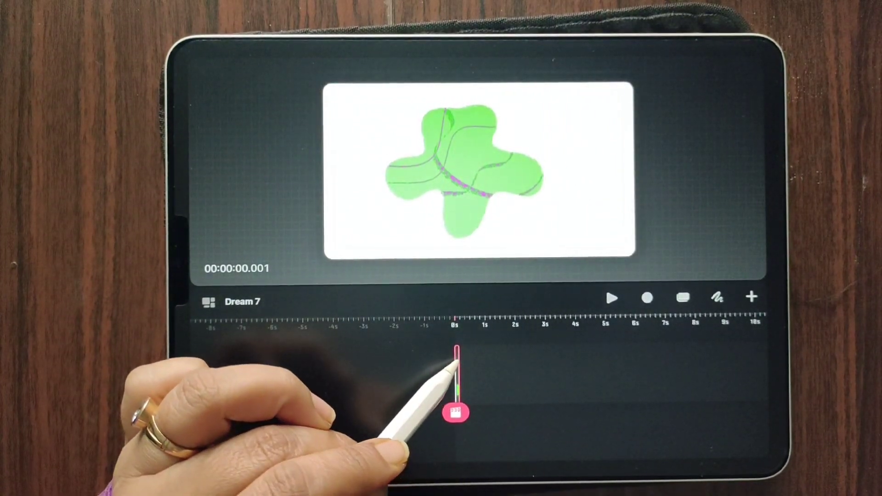
left_click(455, 412)
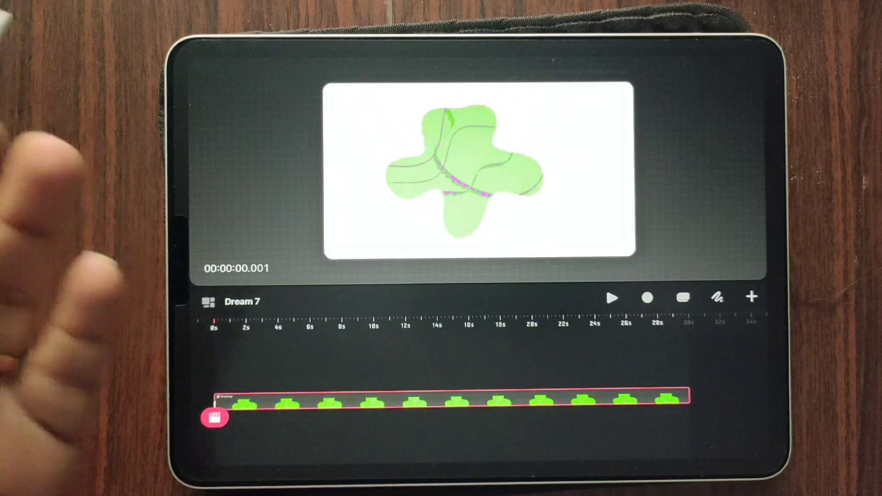
left_click(717, 296)
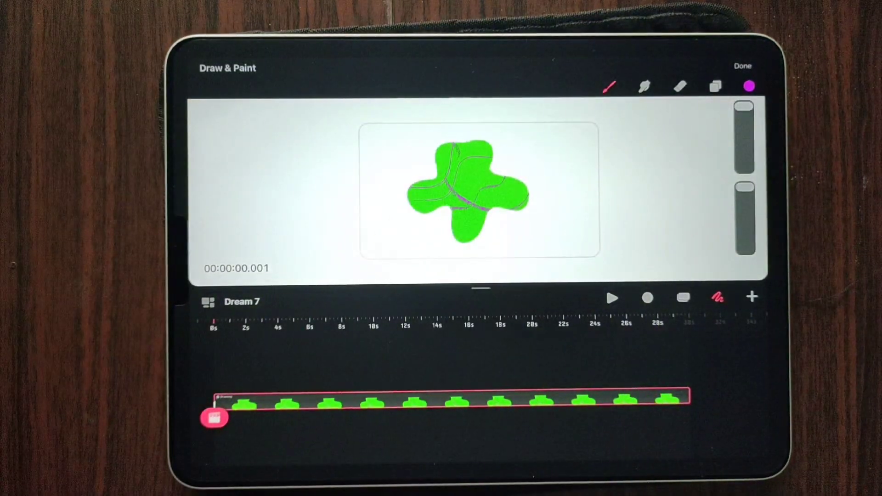